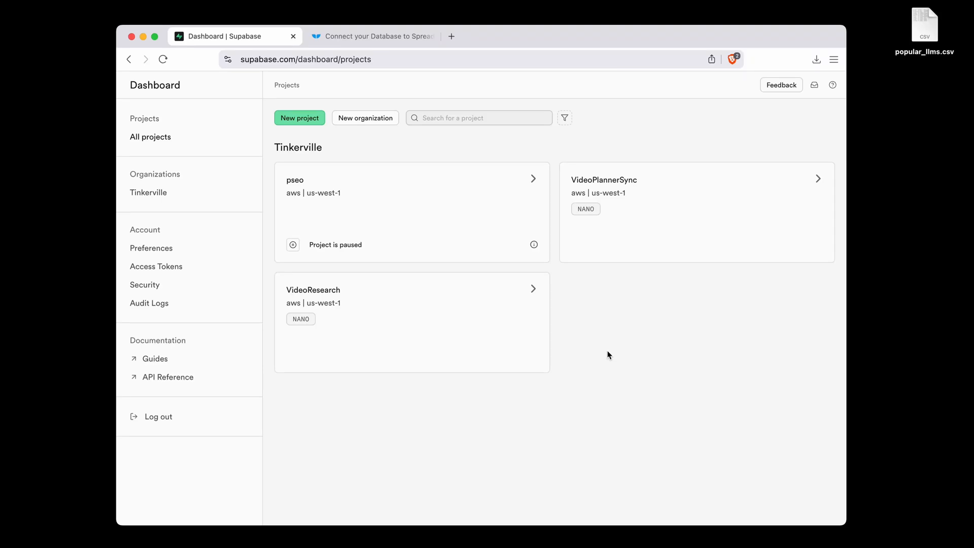
pyautogui.moveTo(407, 303)
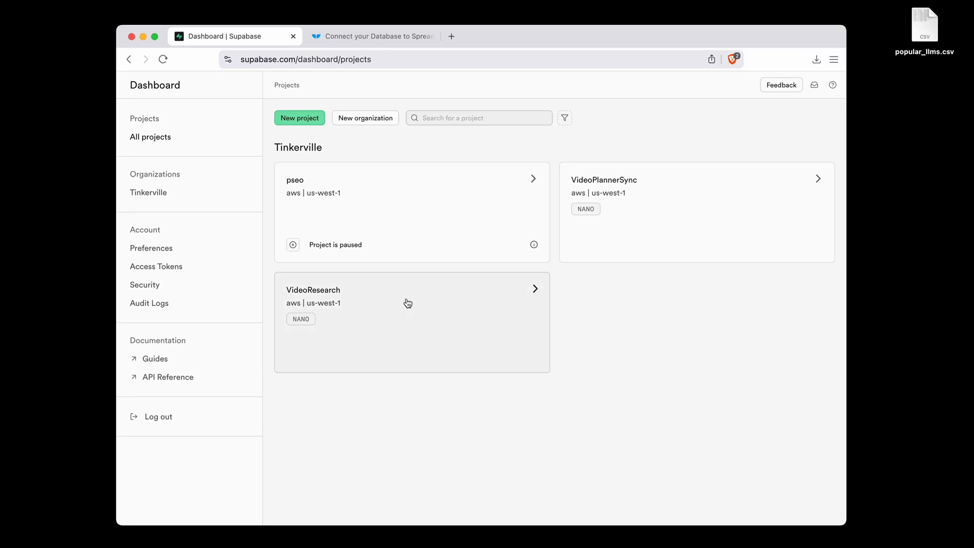
# Open the VideoResearch project and go to its empty Table Editor
pyautogui.click(408, 303)
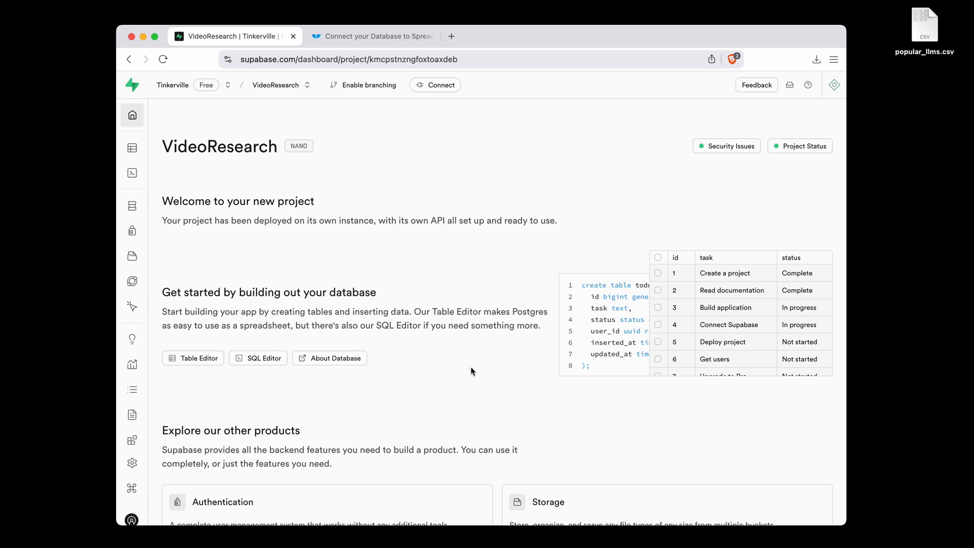
pyautogui.click(132, 147)
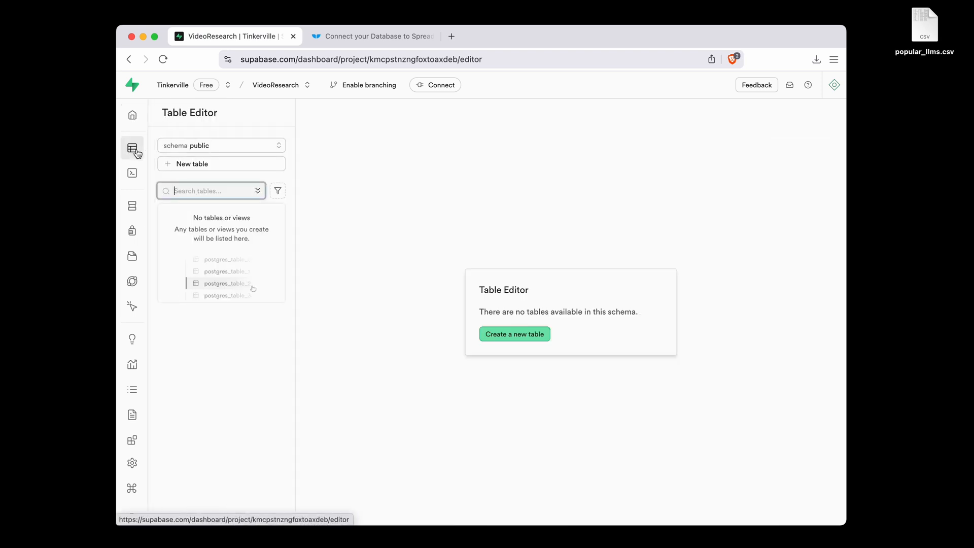
# Start a new public-schema table, typing 'popular' into the Name field
pyautogui.click(514, 334)
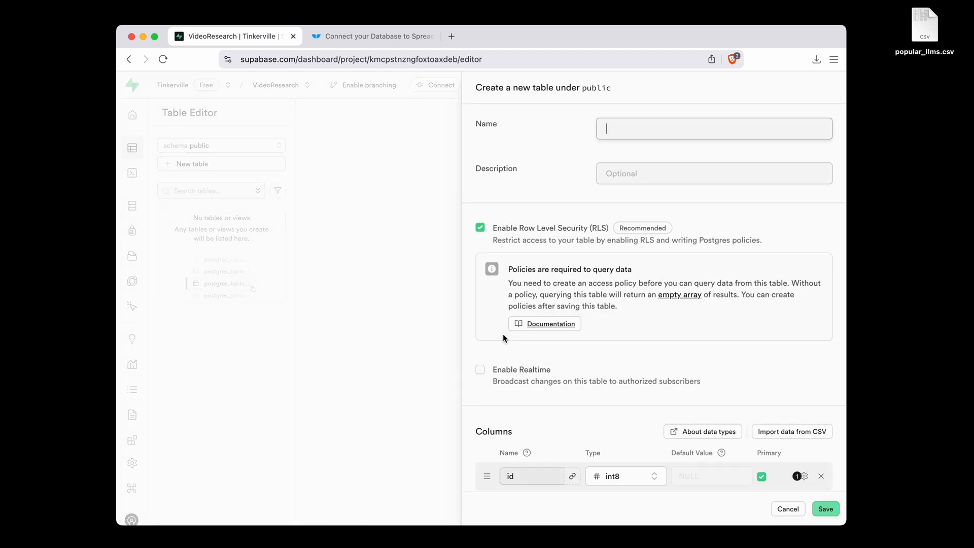
pyautogui.moveTo(724, 341)
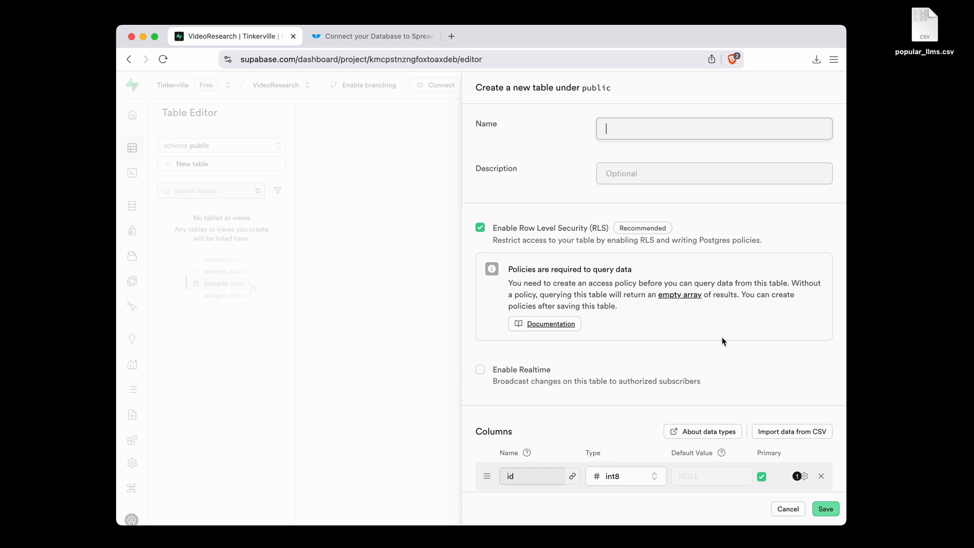
pyautogui.write('popular')
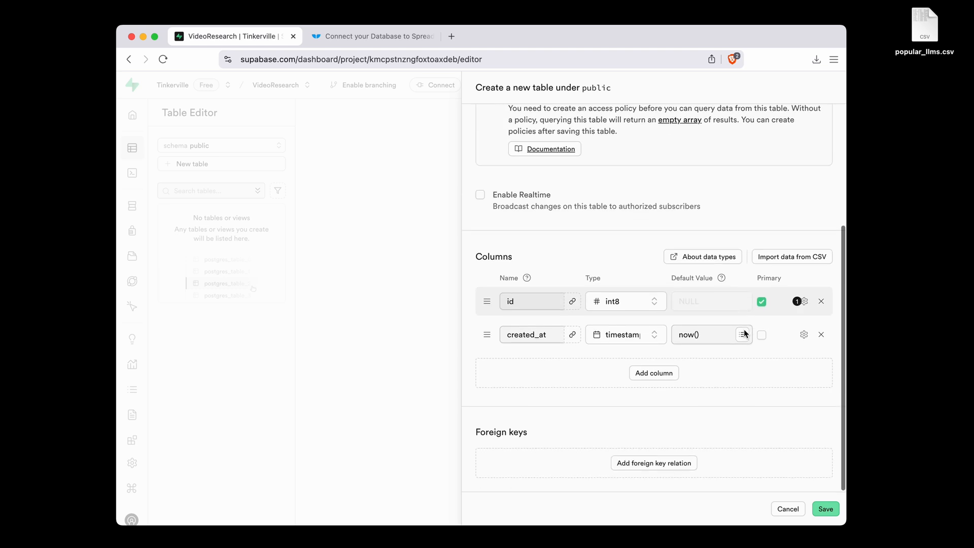
# Load popular_llms.csv as import data, previewing 22 rows and five columns
pyautogui.click(791, 257)
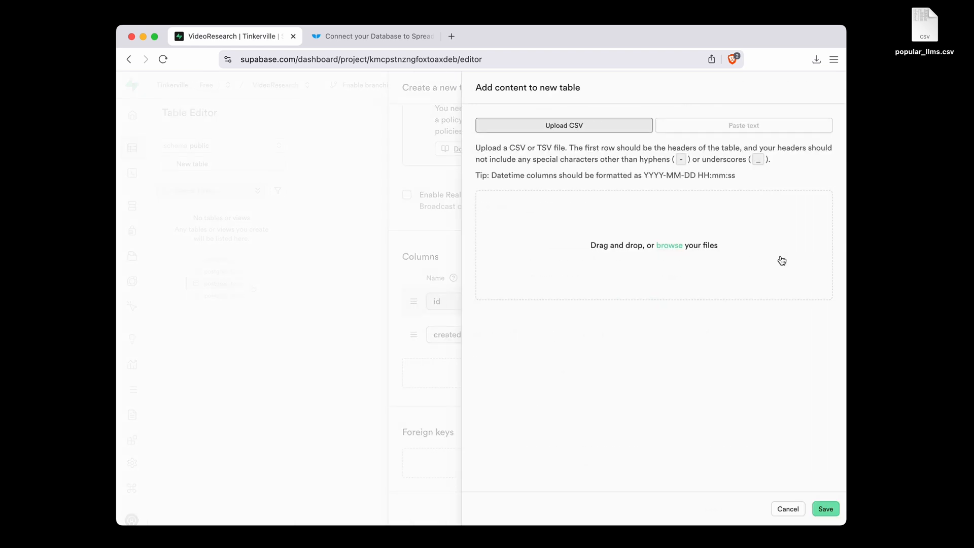
pyautogui.moveTo(921, 31)
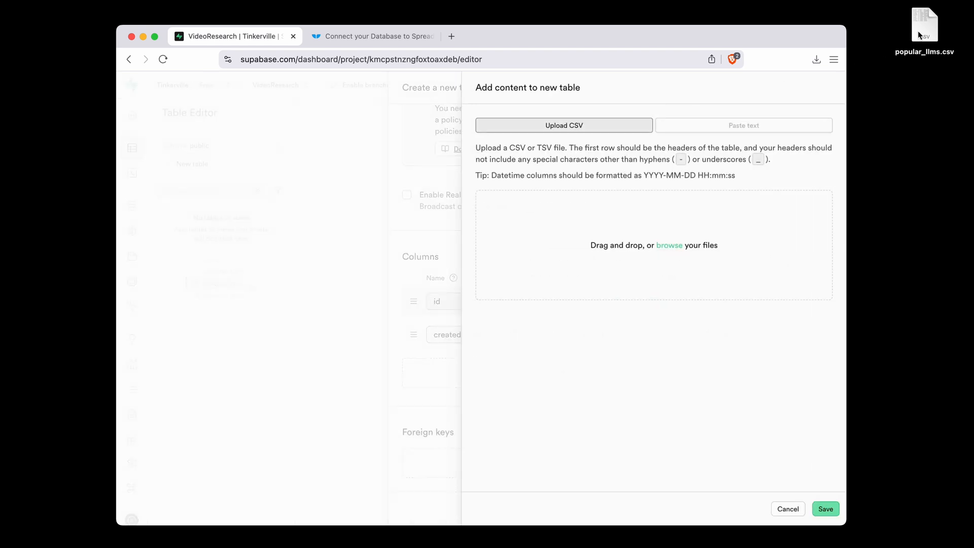
pyautogui.moveTo(925, 21); pyautogui.dragTo(653, 244)
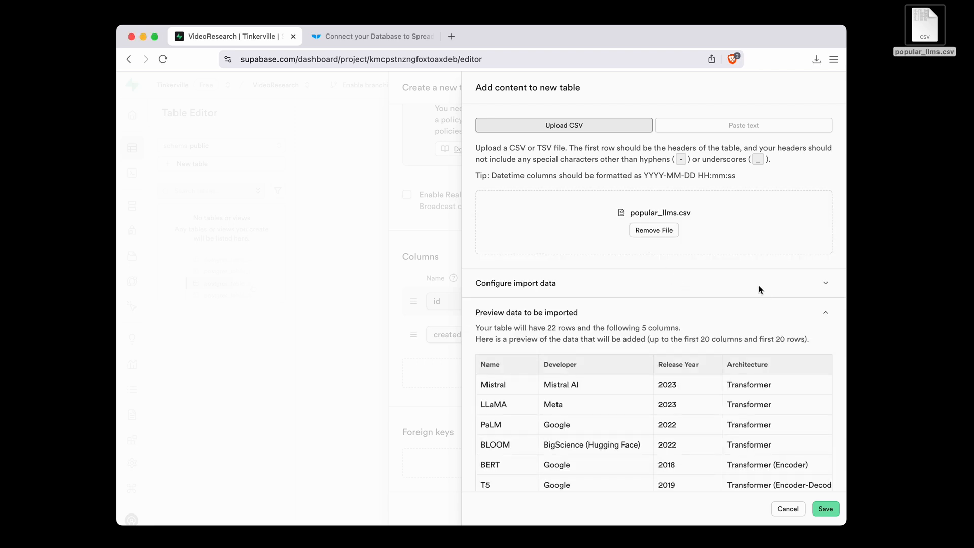
pyautogui.click(515, 283)
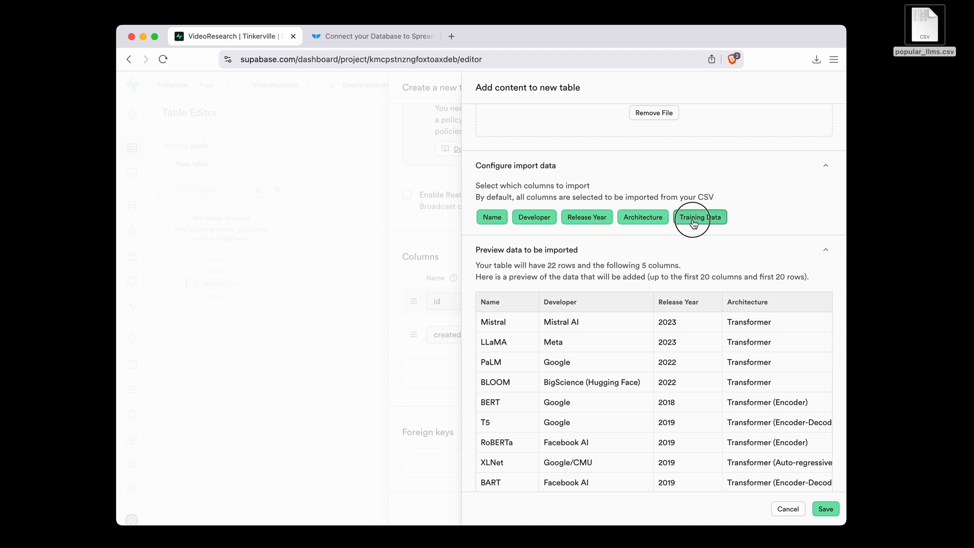
pyautogui.scroll(-3)
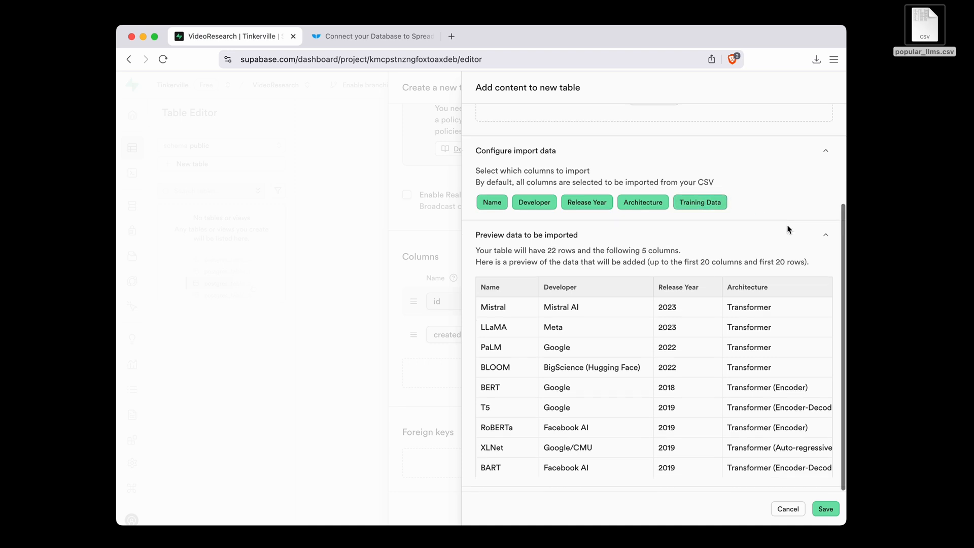
pyautogui.moveTo(508, 318)
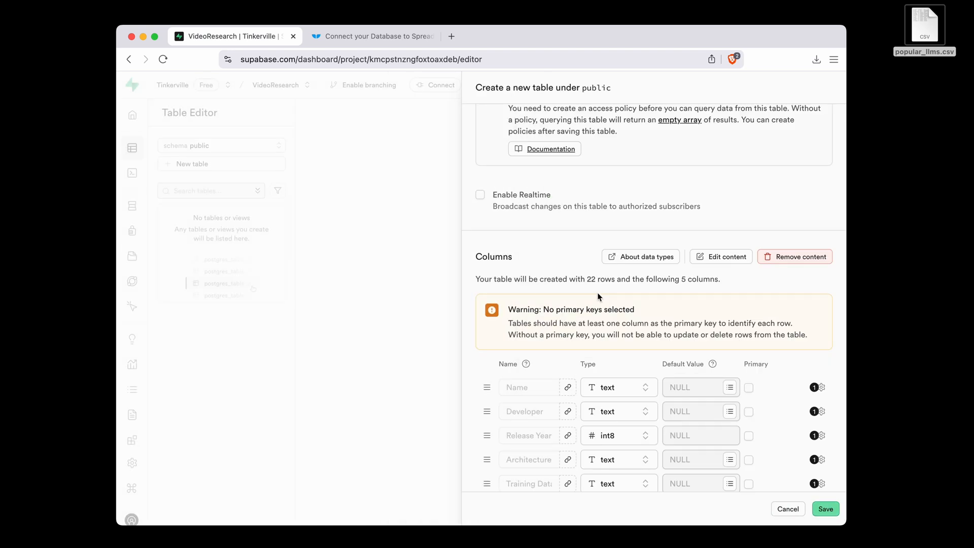
# Set Name as primary key and save the popular_llms table with 22 records
pyautogui.scroll(-3)
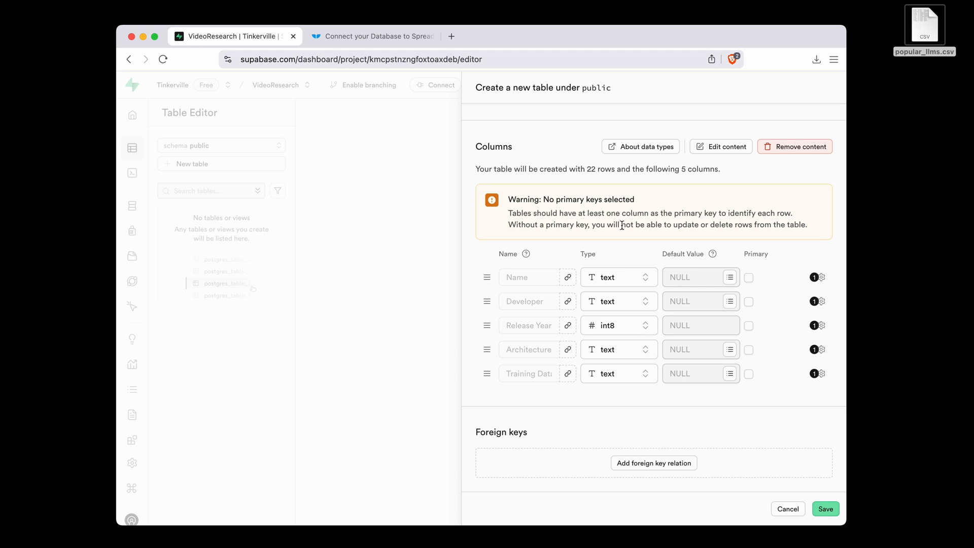
pyautogui.moveTo(622, 259)
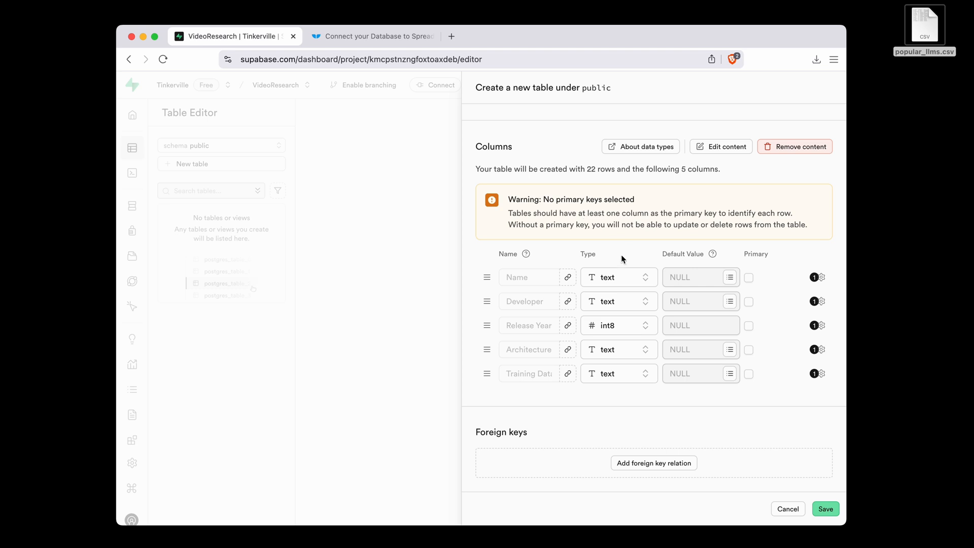
pyautogui.click(748, 277)
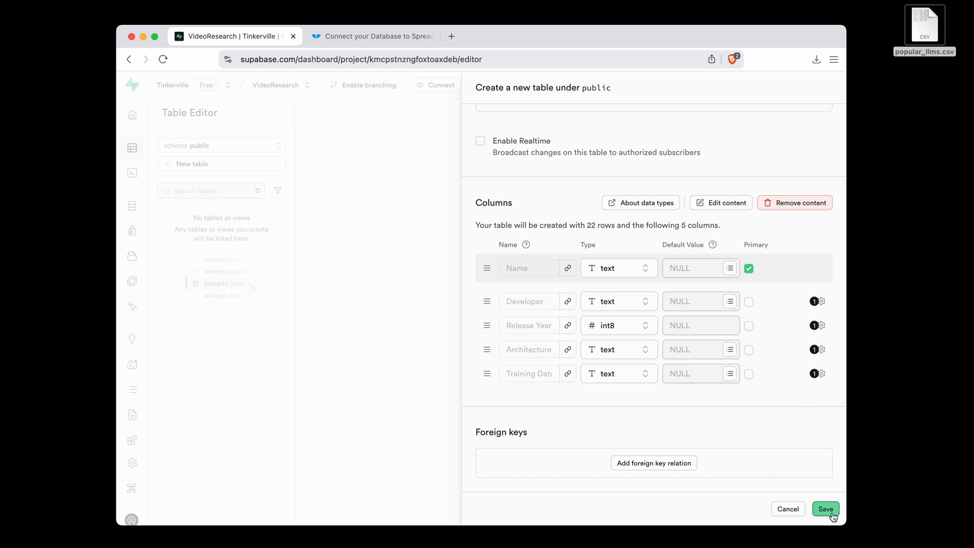
pyautogui.click(825, 509)
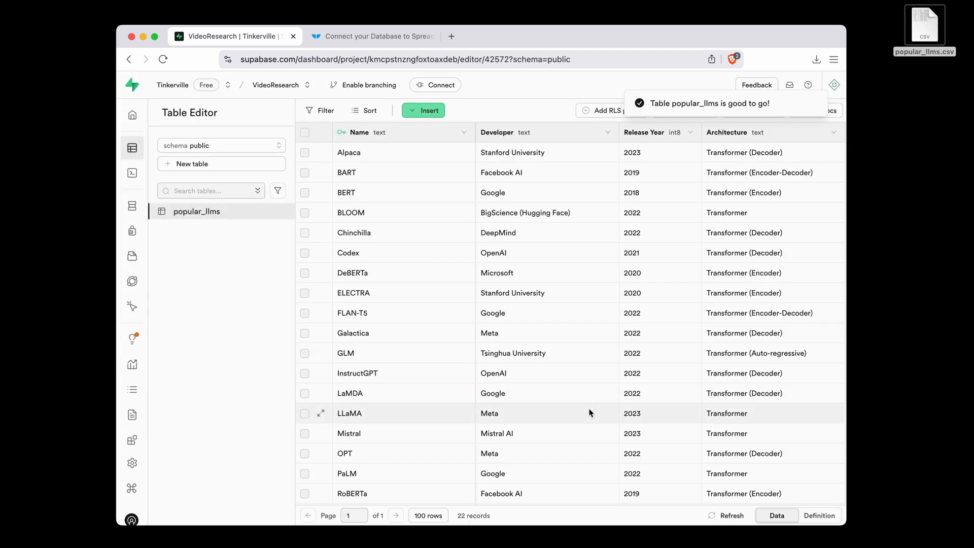
pyautogui.scroll(-3)
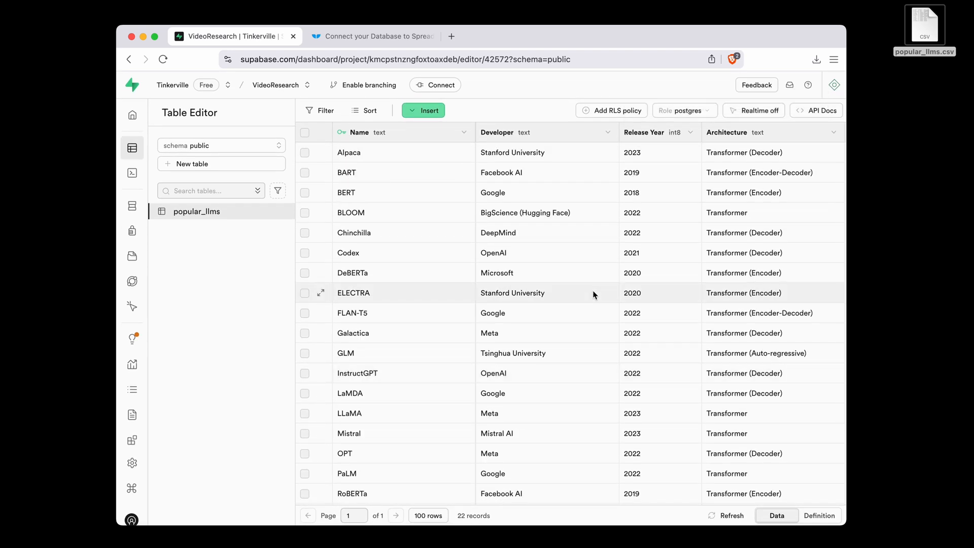
pyautogui.moveTo(240, 249)
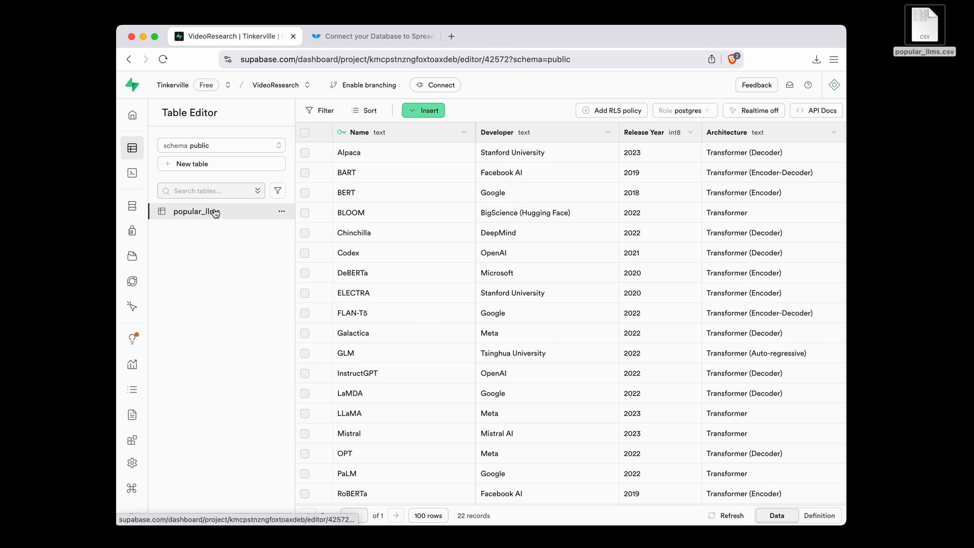
# Export popular_llms as CSV, saving popular_llms_rows.csv to the Desktop
pyautogui.click(282, 211)
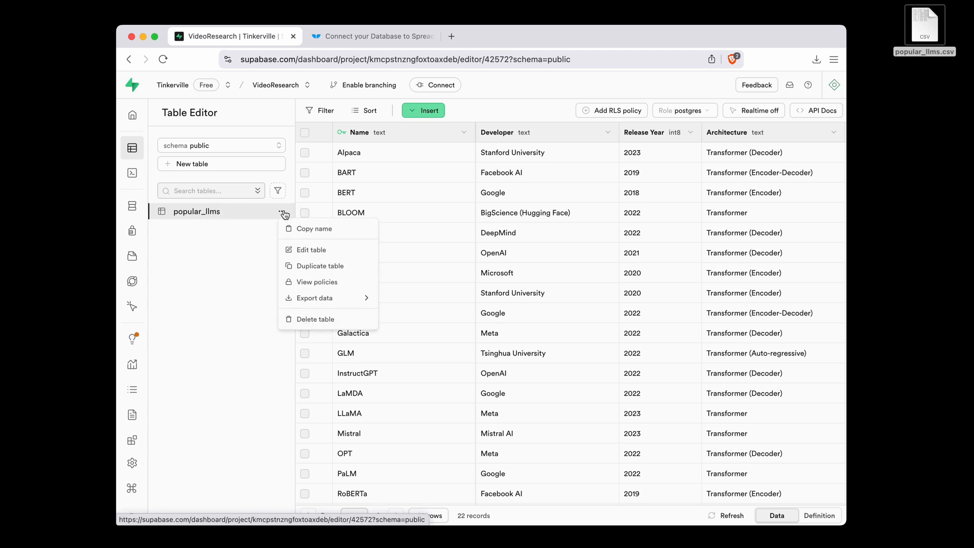
pyautogui.click(314, 298)
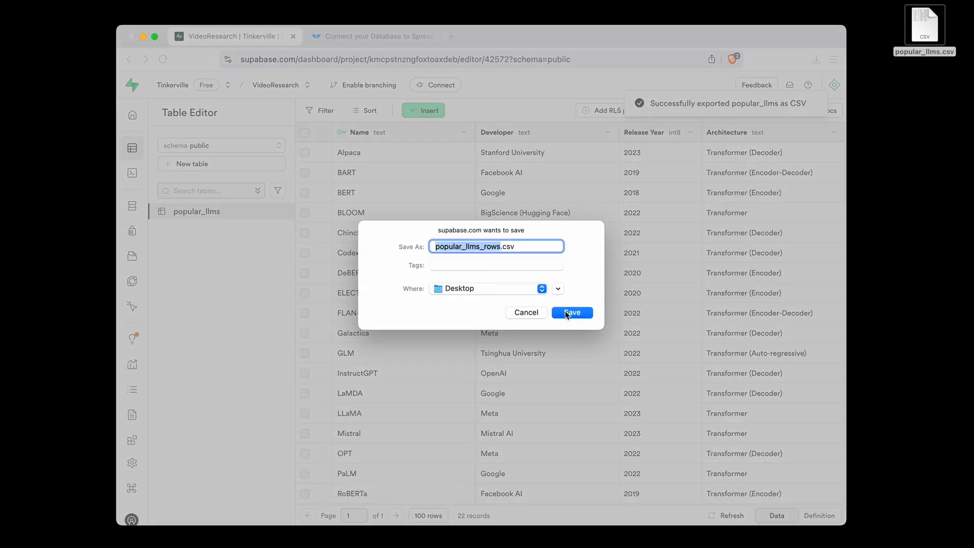
pyautogui.click(571, 313)
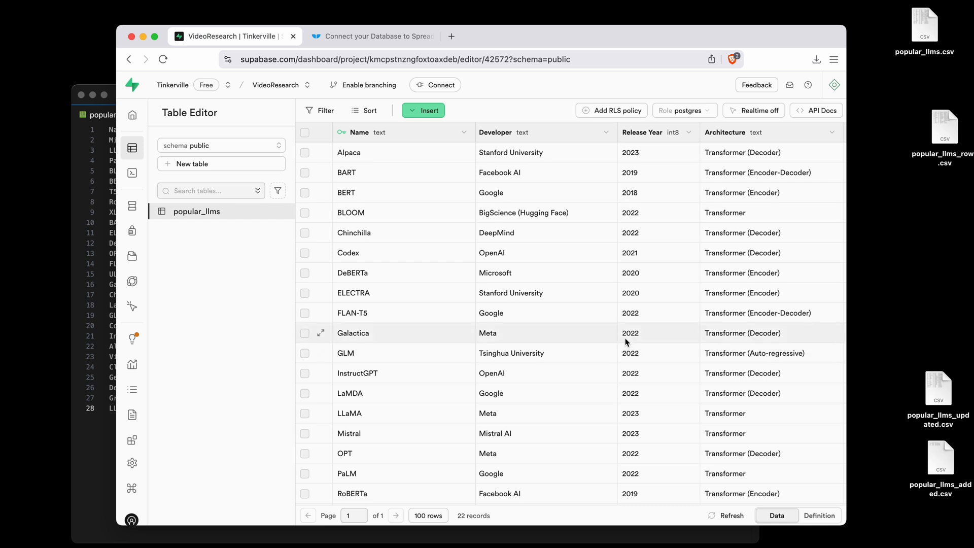
pyautogui.moveTo(513, 397)
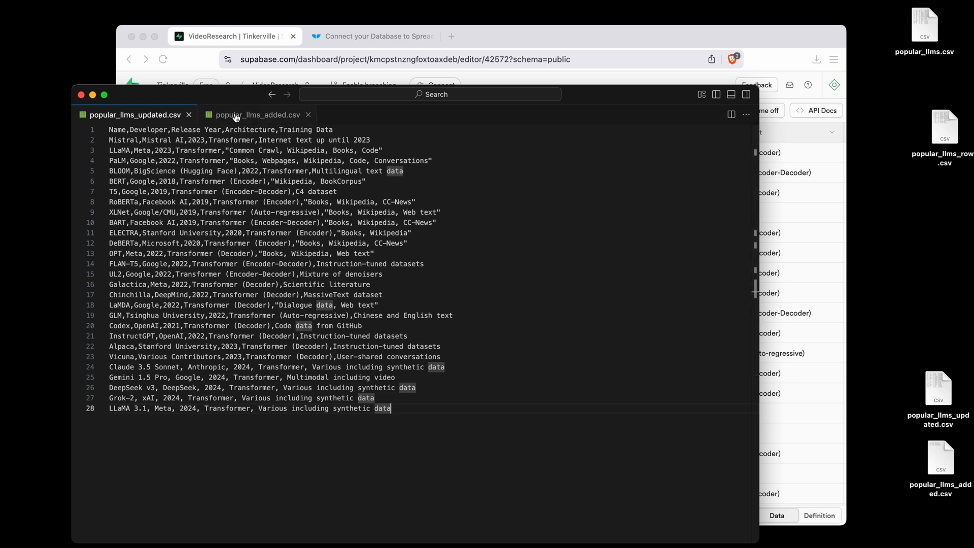
pyautogui.click(257, 115)
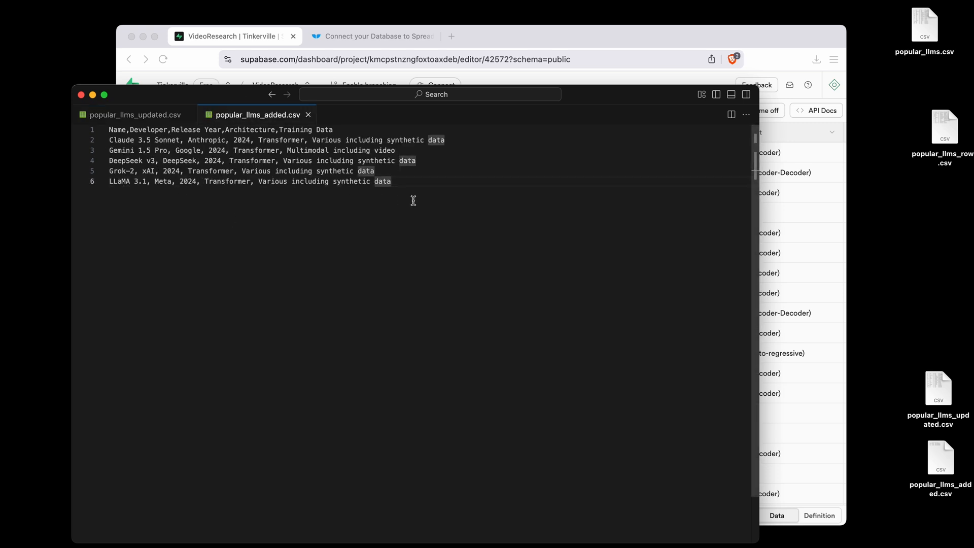
pyautogui.moveTo(163, 119)
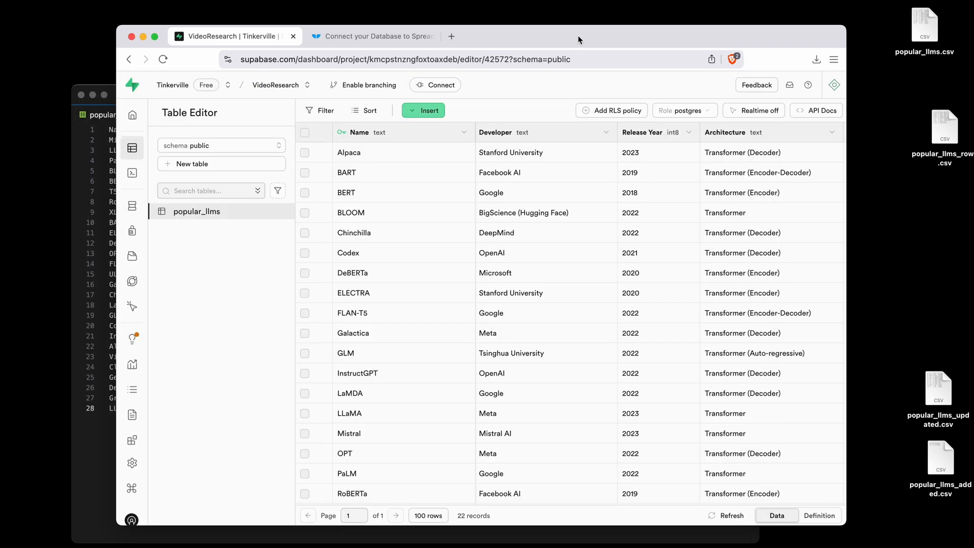
pyautogui.moveTo(553, 316)
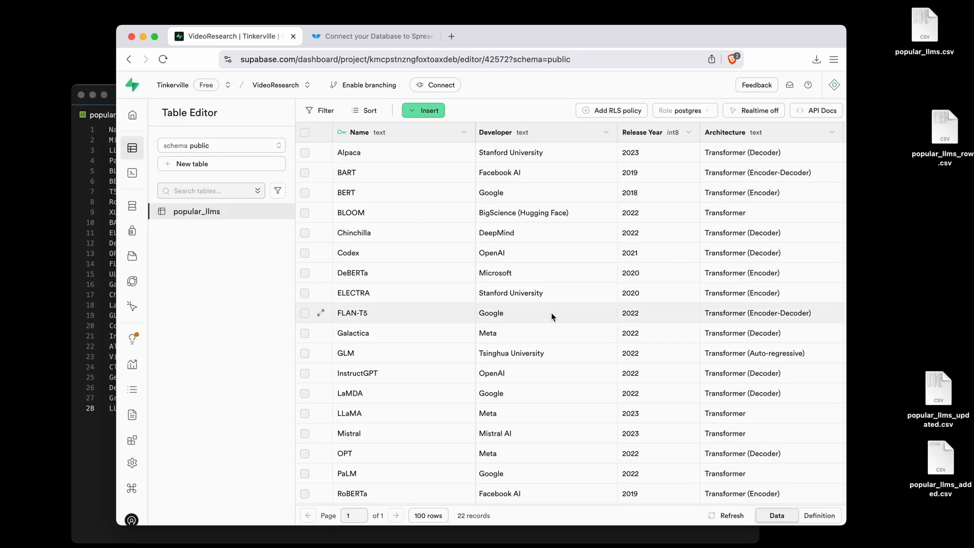
# Import the five 2024 rows from popular_llms_added.csv, reaching 27 records
pyautogui.click(423, 110)
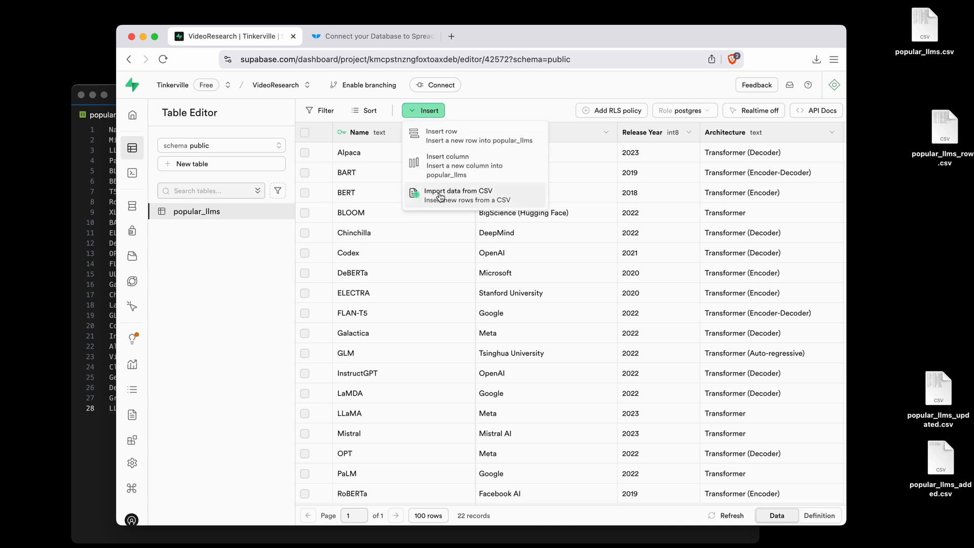
pyautogui.click(458, 195)
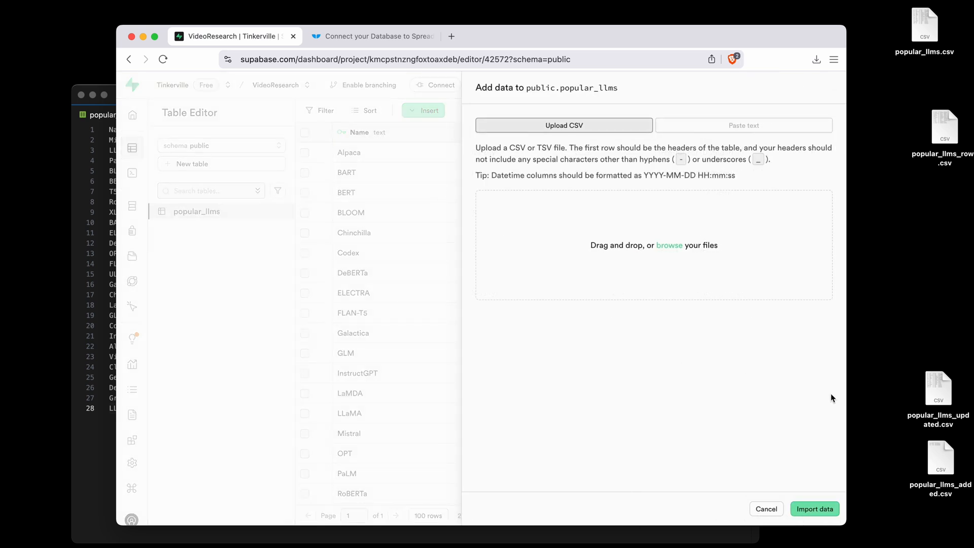
pyautogui.moveTo(908, 464)
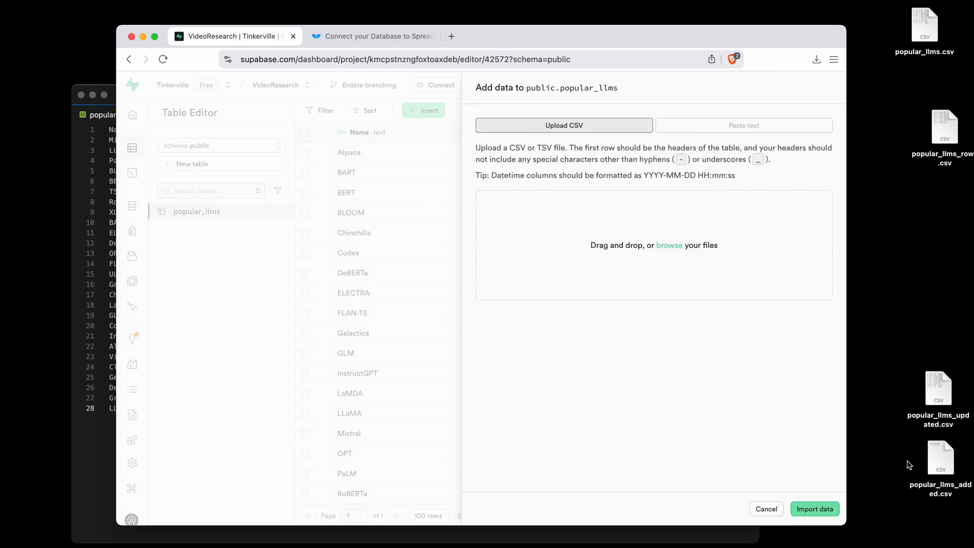
pyautogui.moveTo(945, 461)
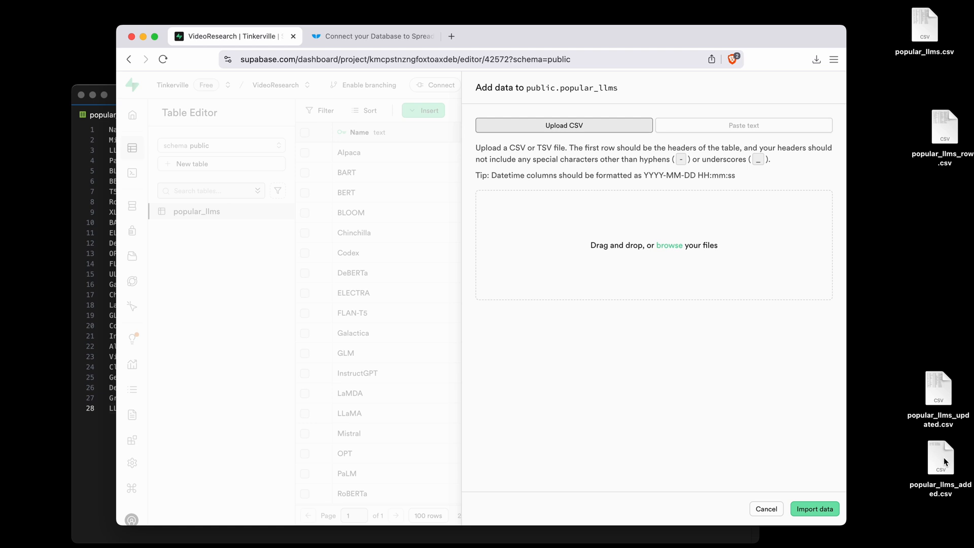
pyautogui.click(941, 457)
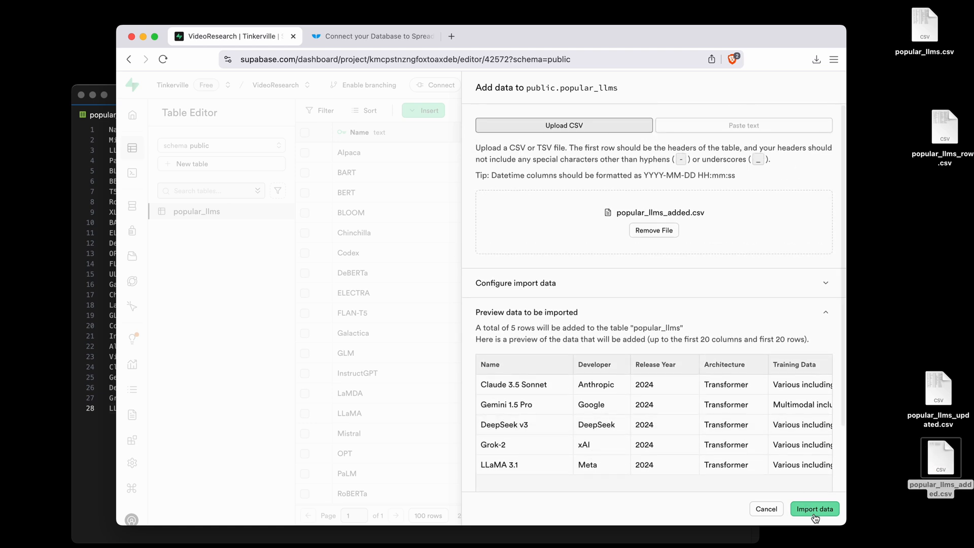
pyautogui.click(815, 508)
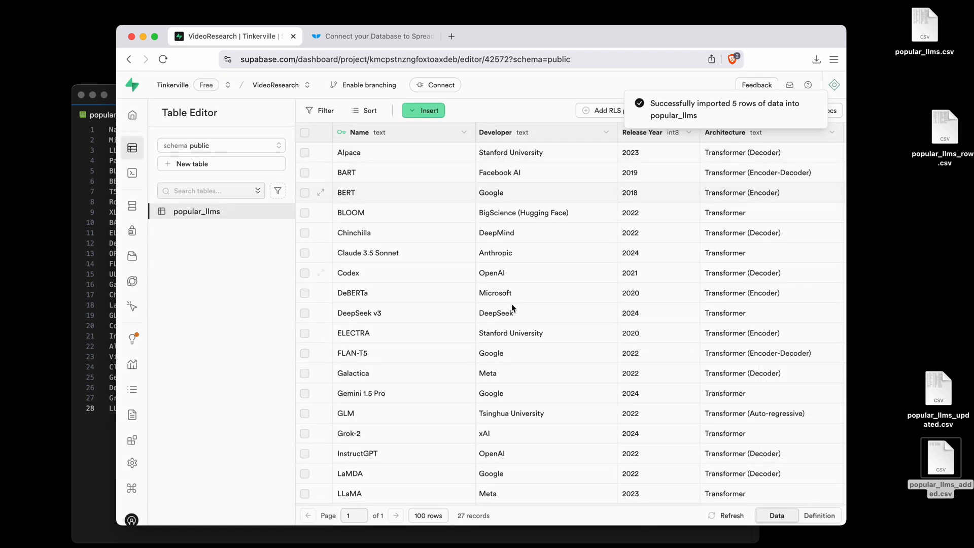
pyautogui.moveTo(444, 146)
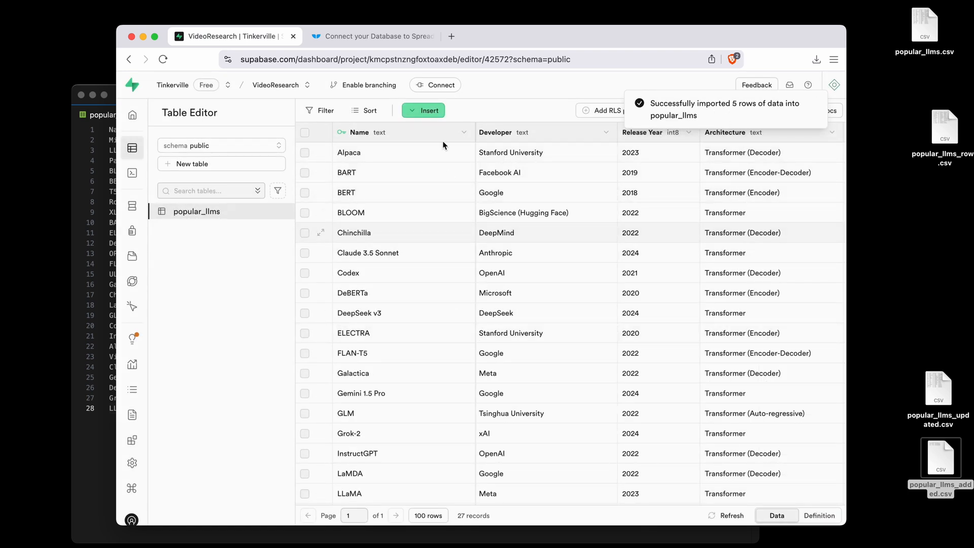
# Attempt importing popular_llms_updated.csv's 27 rows, then cancel after the fetch error
pyautogui.click(424, 110)
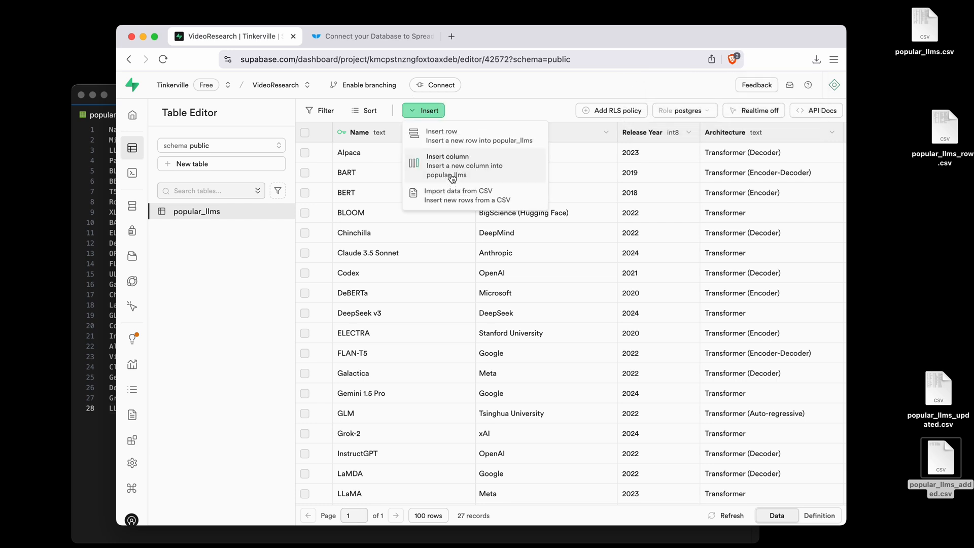
pyautogui.click(458, 194)
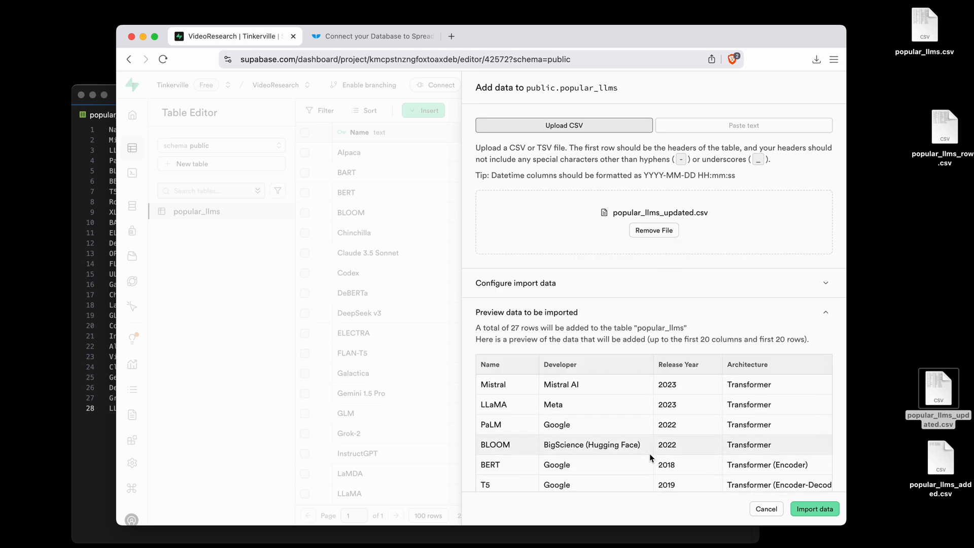
pyautogui.moveTo(859, 424)
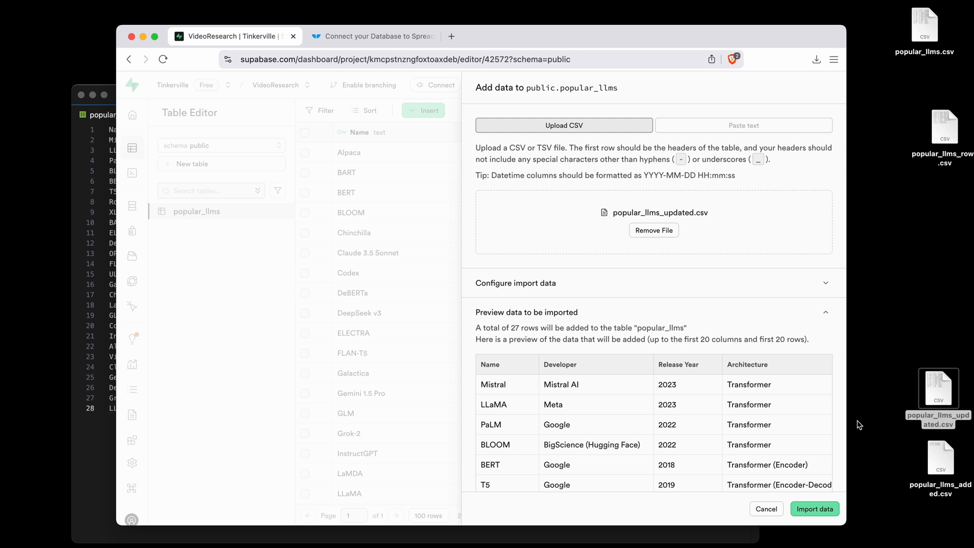
pyautogui.click(815, 508)
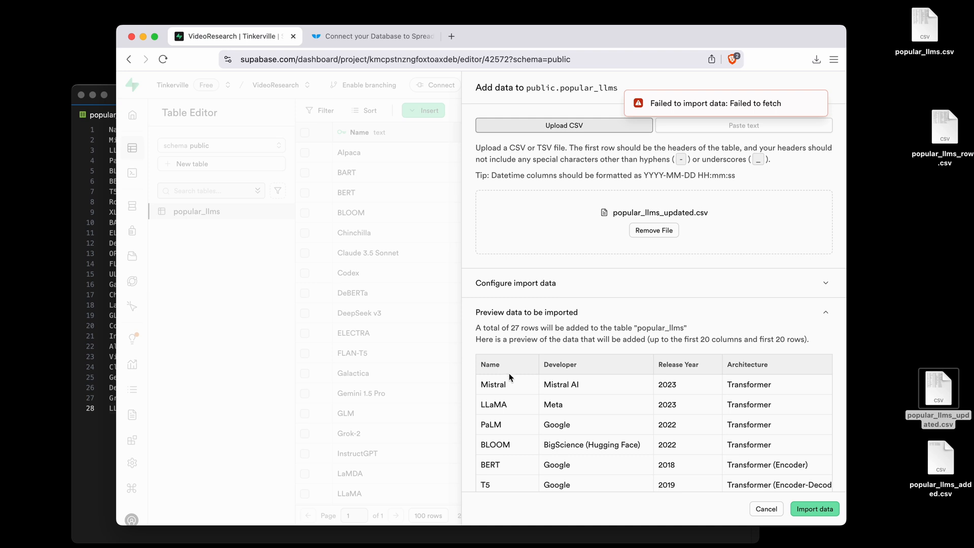
pyautogui.moveTo(511, 392)
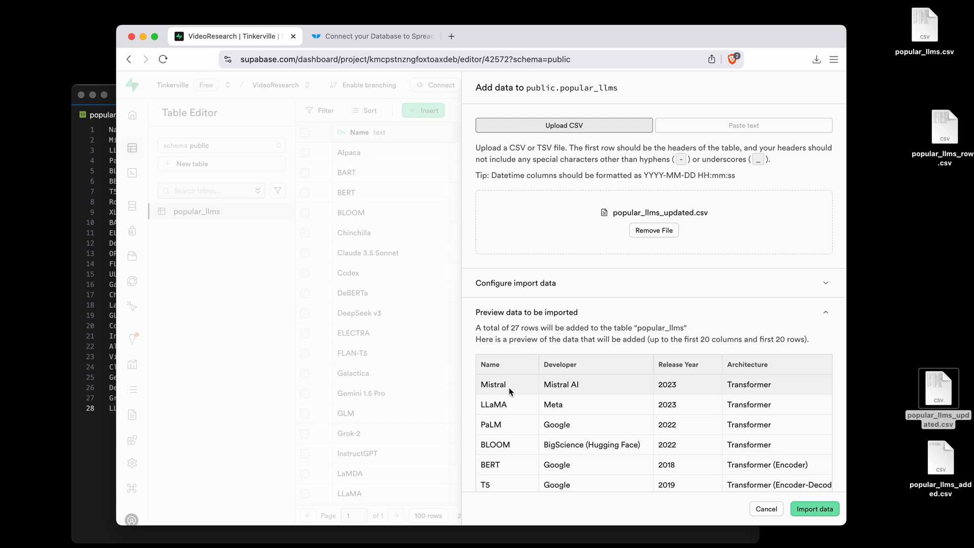
pyautogui.moveTo(502, 387)
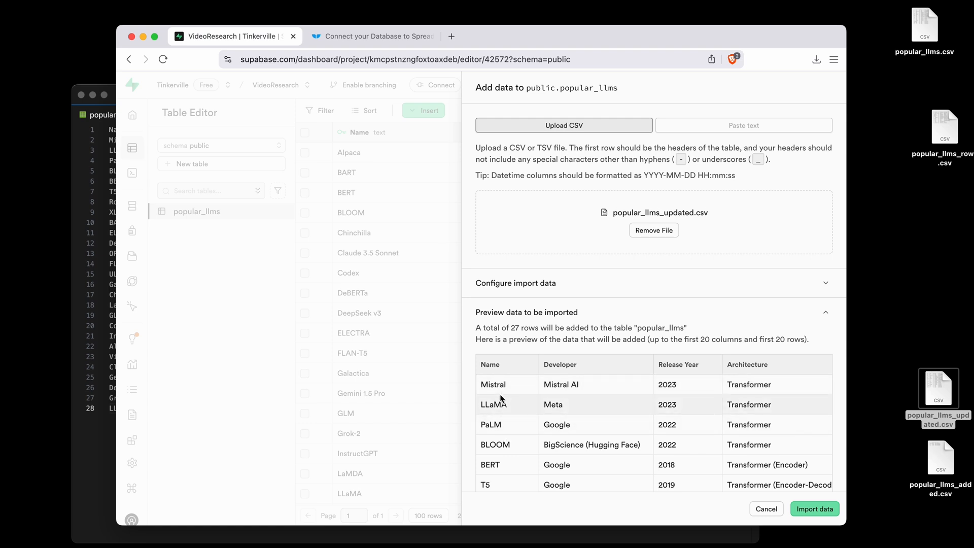
pyautogui.click(766, 509)
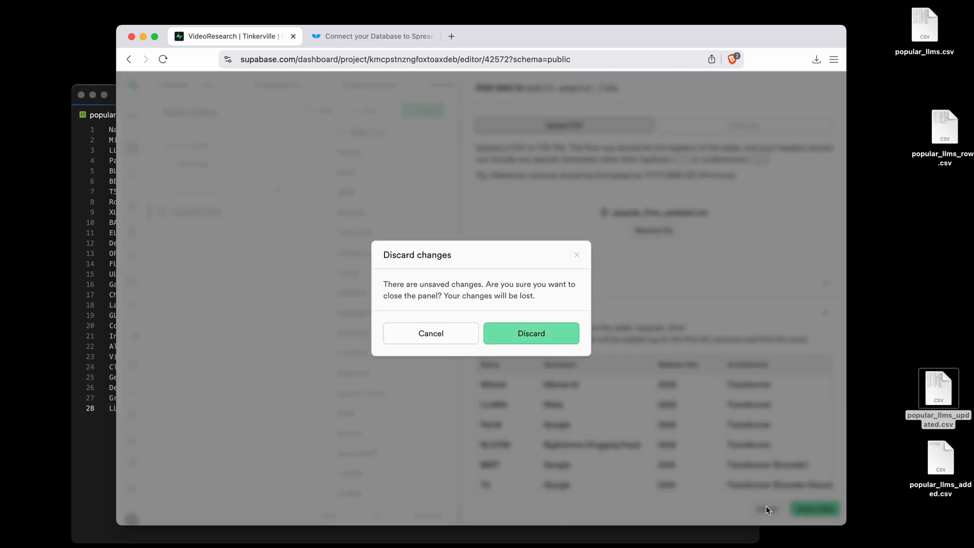
# Discard the failed import and sort popular_llms by Release Year ascending
pyautogui.click(531, 333)
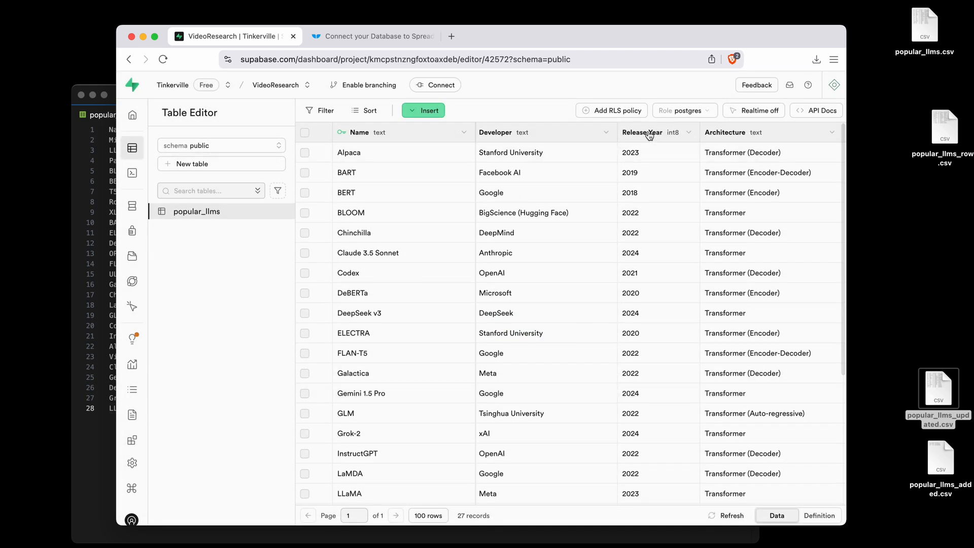
pyautogui.click(689, 133)
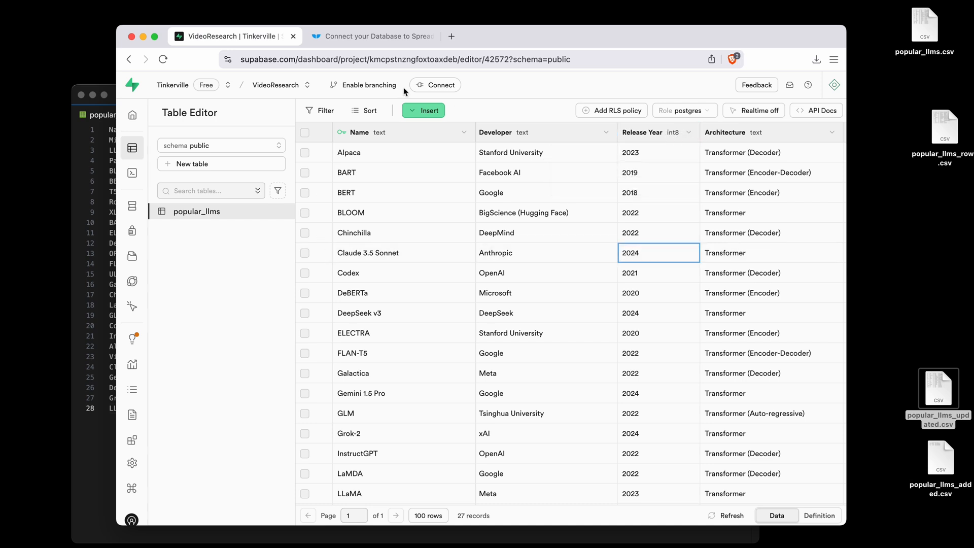
pyautogui.click(363, 110)
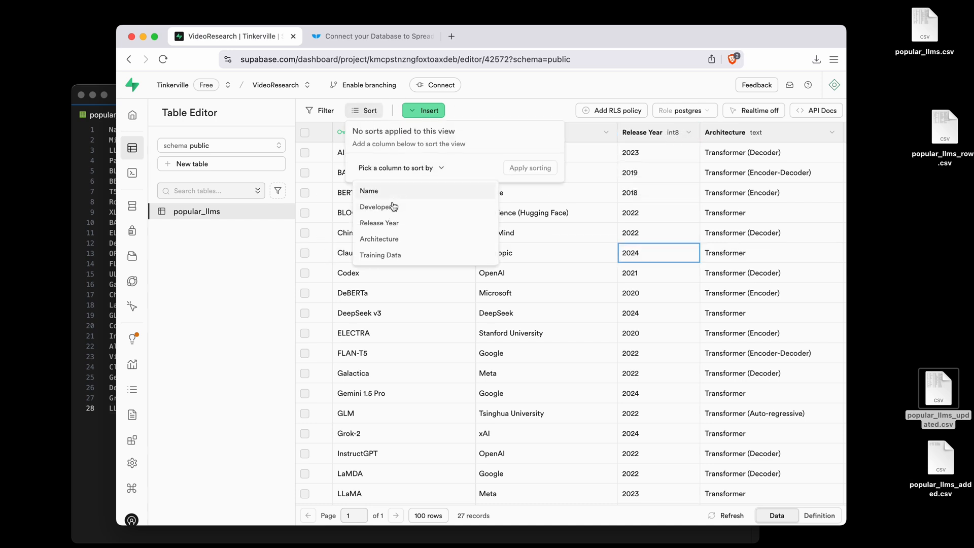
pyautogui.click(379, 222)
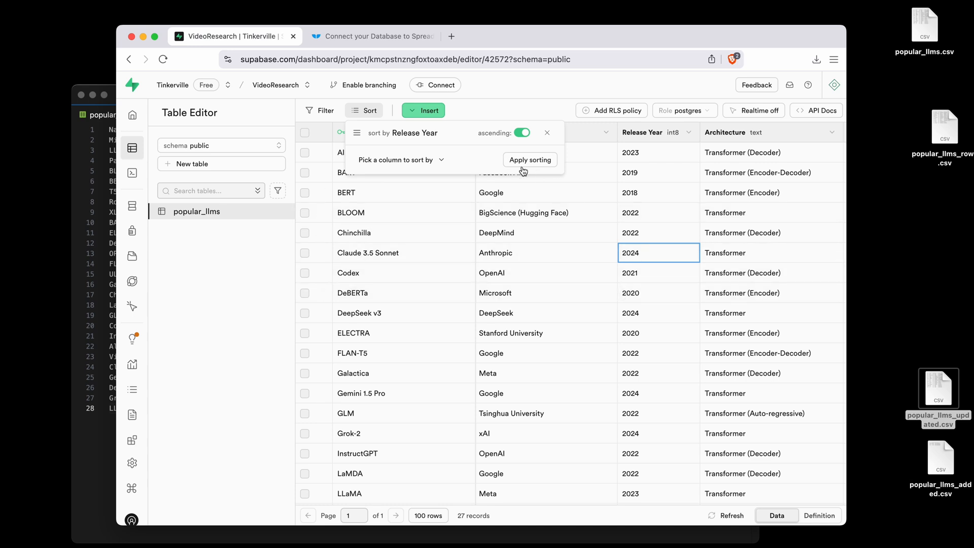
pyautogui.click(529, 160)
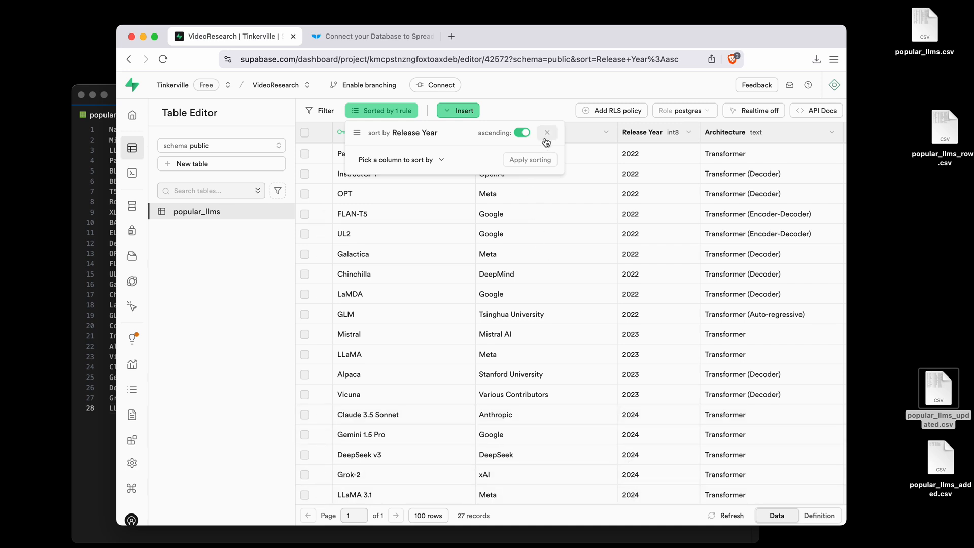
pyautogui.click(547, 132)
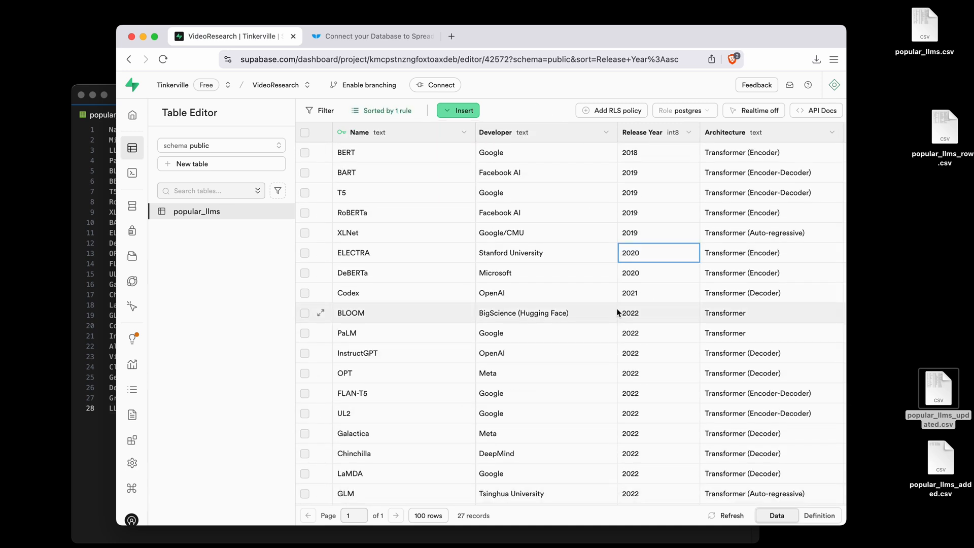
# Dismiss the Insert menu and view popular_llms as 22 unsorted records
pyautogui.click(458, 110)
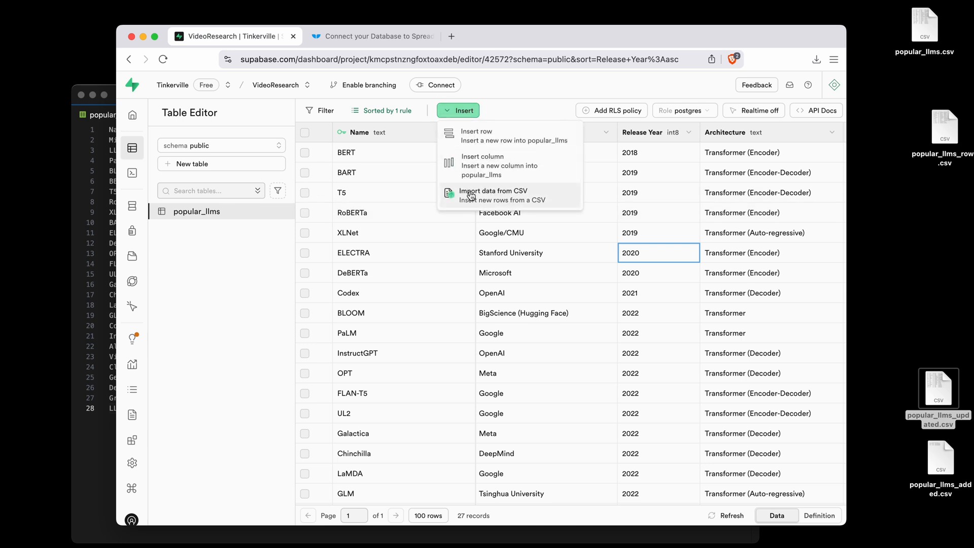
pyautogui.click(502, 106)
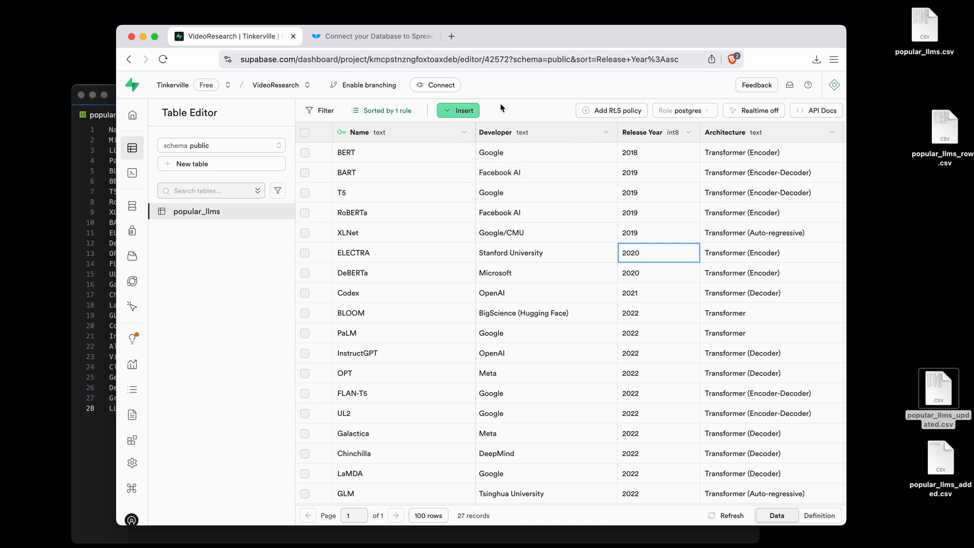
pyautogui.moveTo(528, 294)
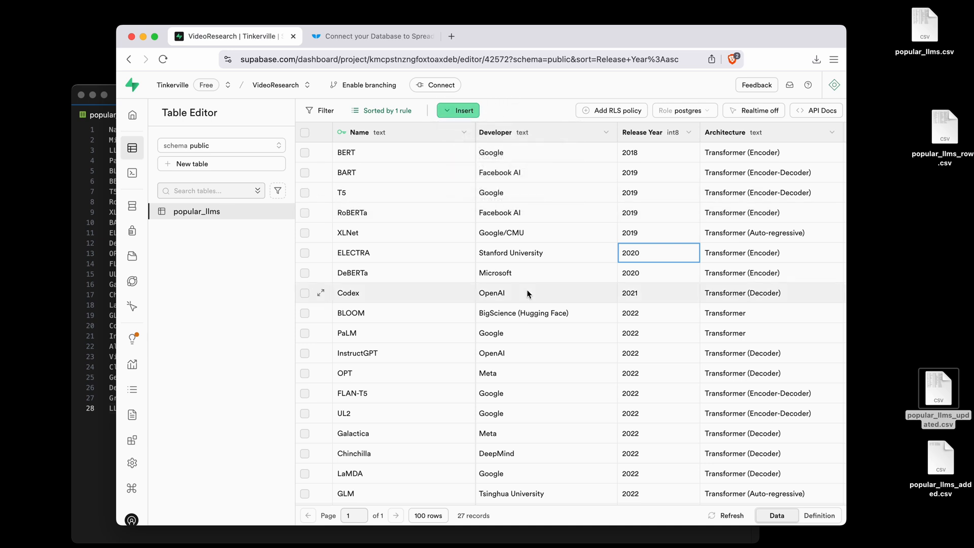
pyautogui.click(282, 214)
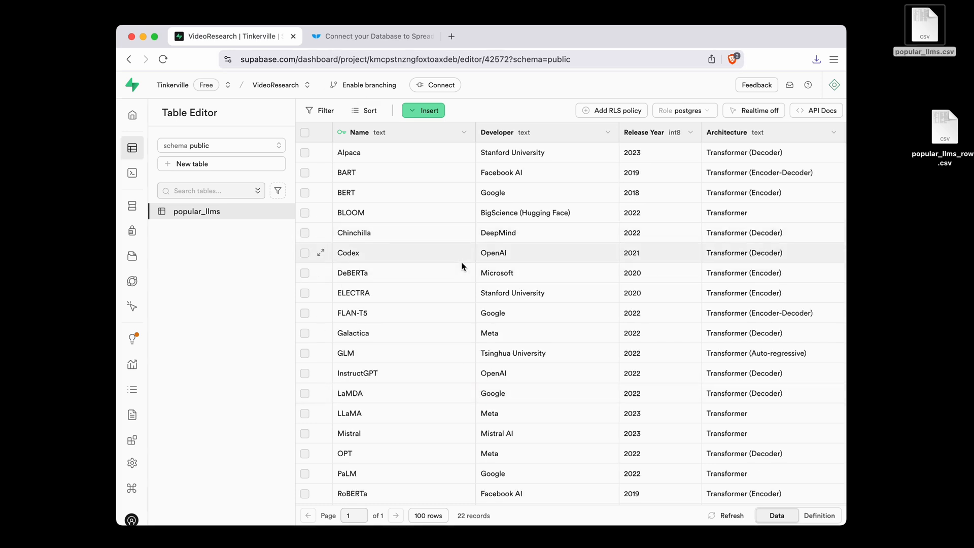
pyautogui.moveTo(422, 175)
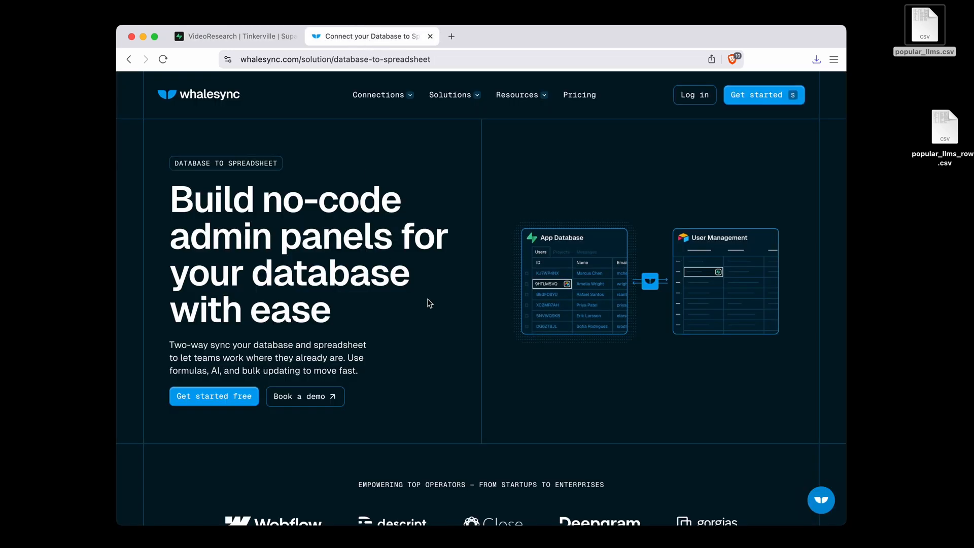
pyautogui.moveTo(466, 340)
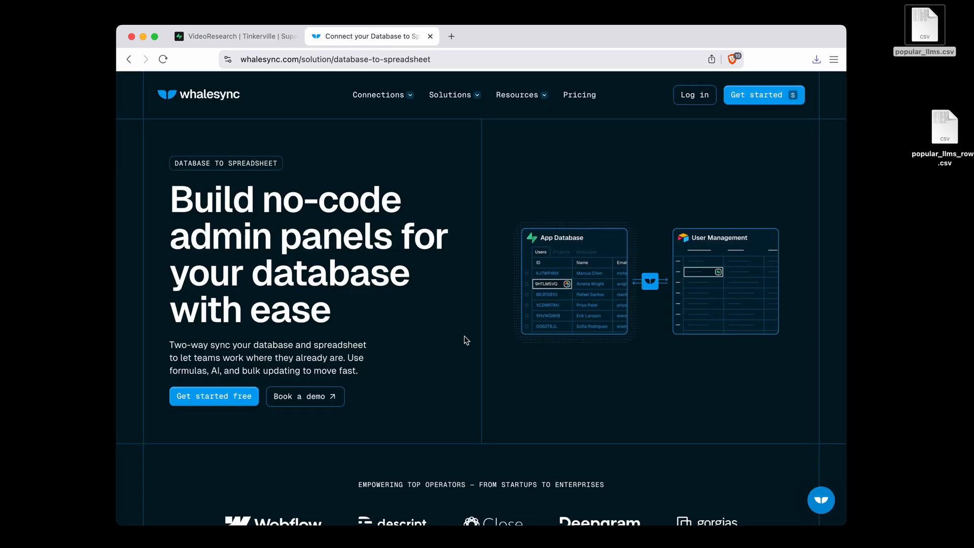